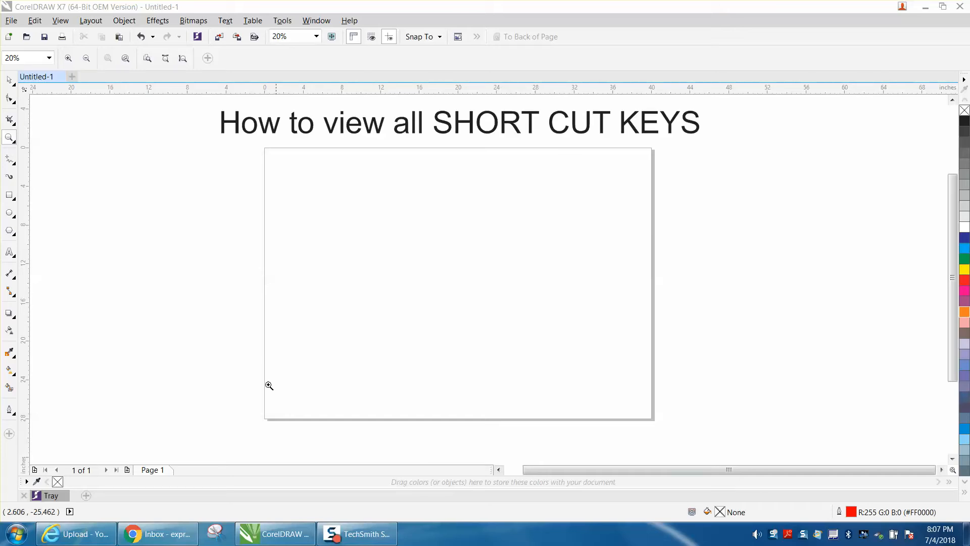
Check the Object menu, then draw a second rectangle over the first square's lower-left corner
left_click(124, 20)
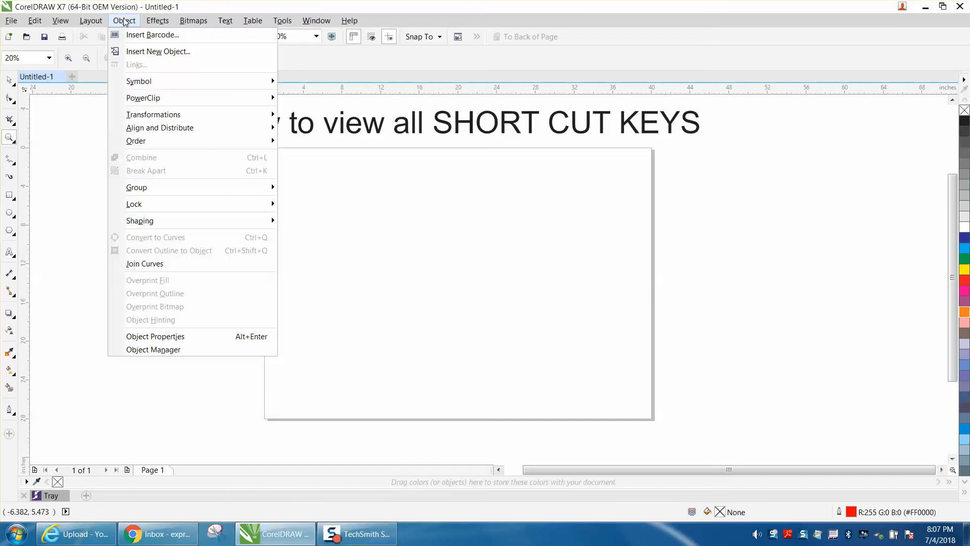
mouse_move(137, 140)
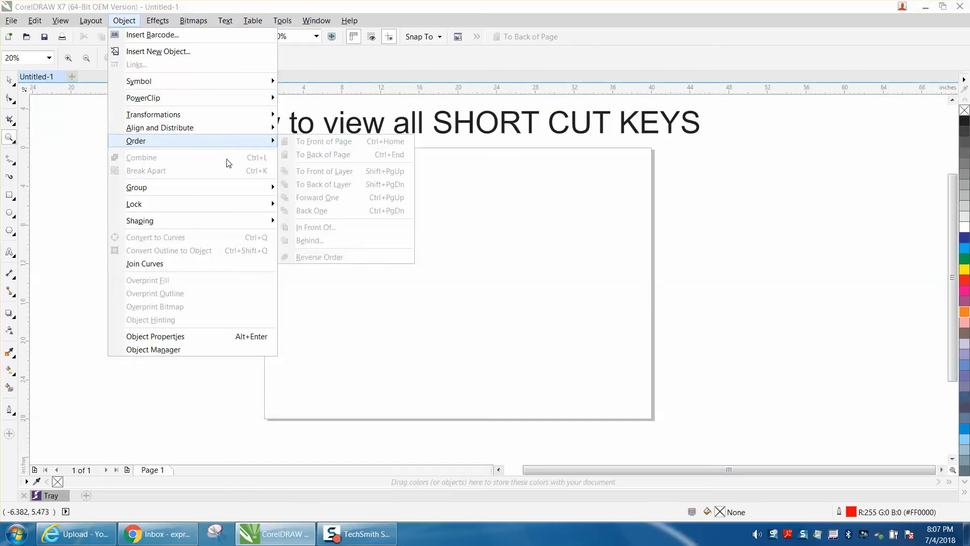
mouse_move(260, 165)
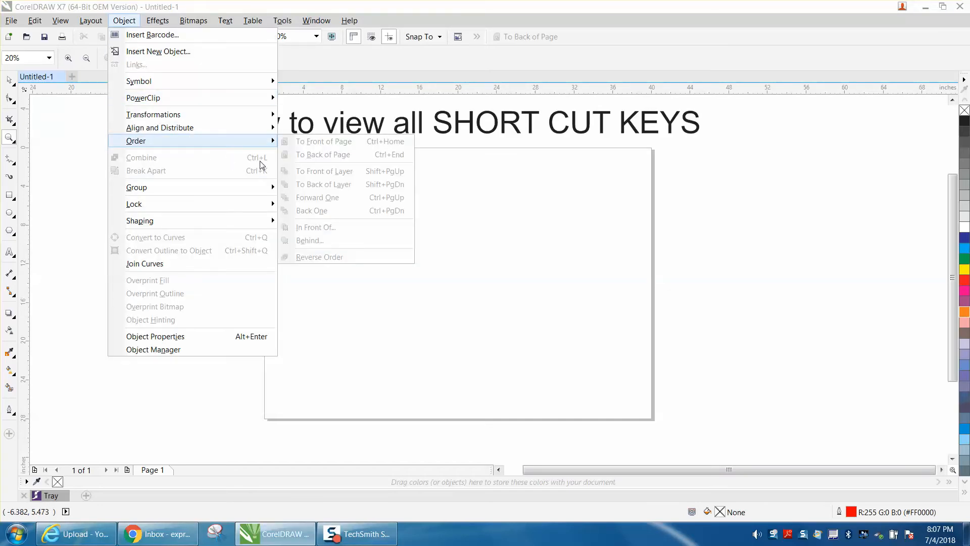
mouse_move(24, 154)
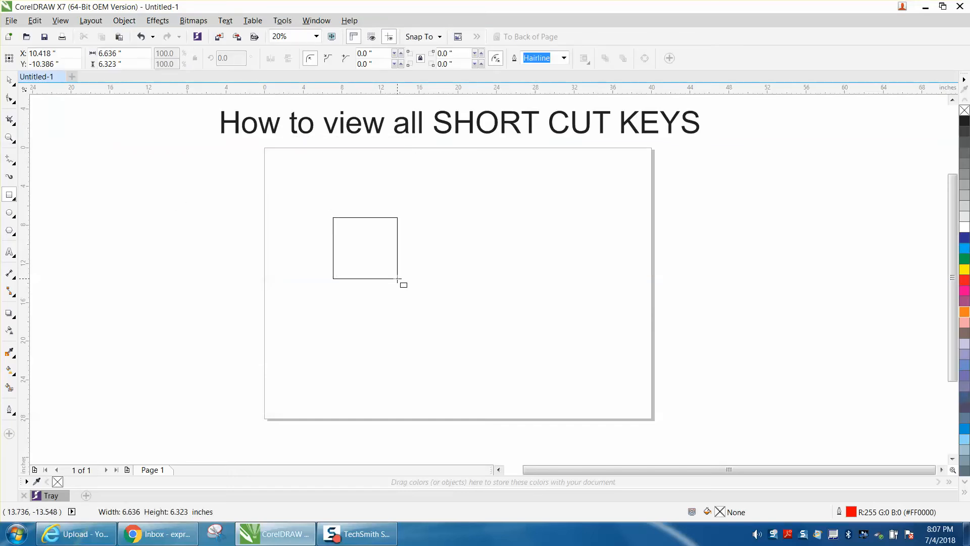
left_click(123, 20)
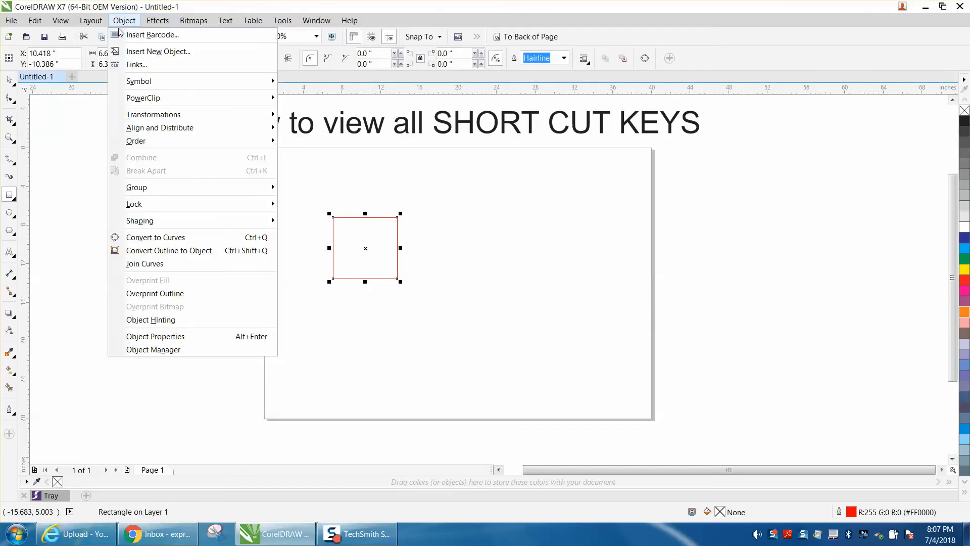
mouse_move(206, 221)
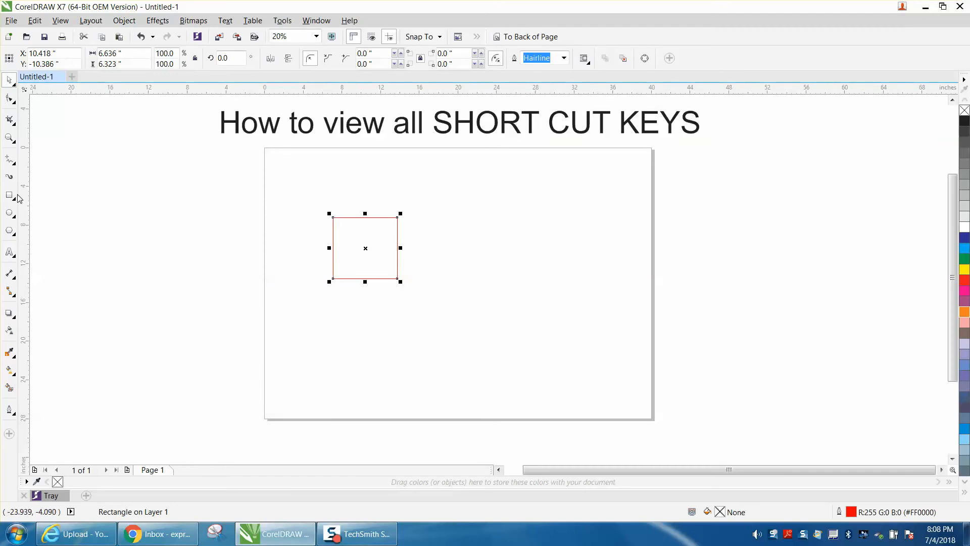
left_click_drag(365, 249, 346, 274)
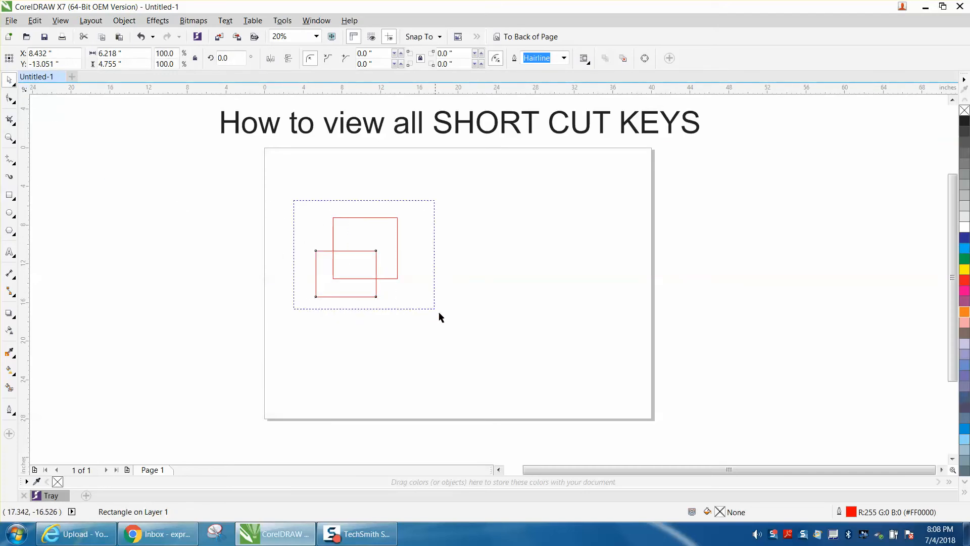
Use the Object menu to combine the two overlapping rectangles into one curve
left_click(123, 21)
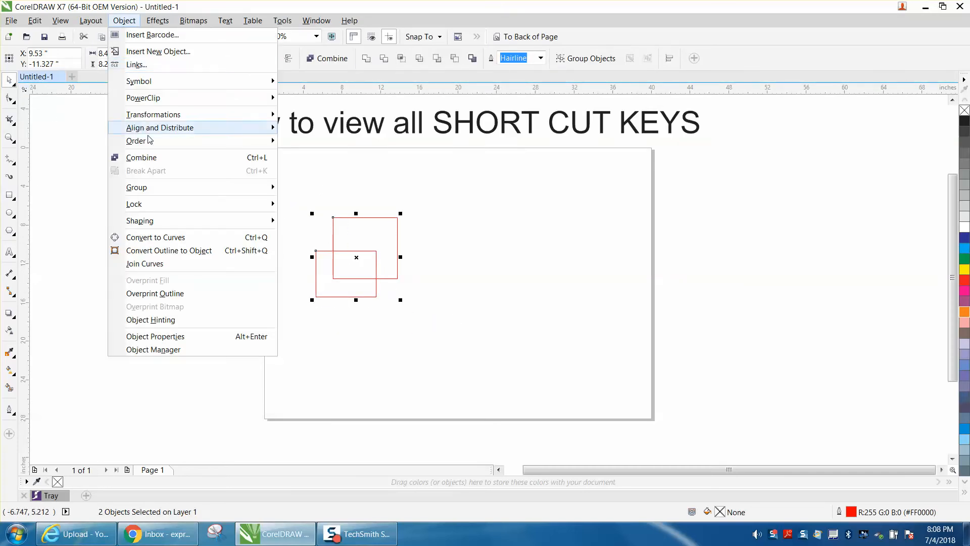
mouse_move(142, 158)
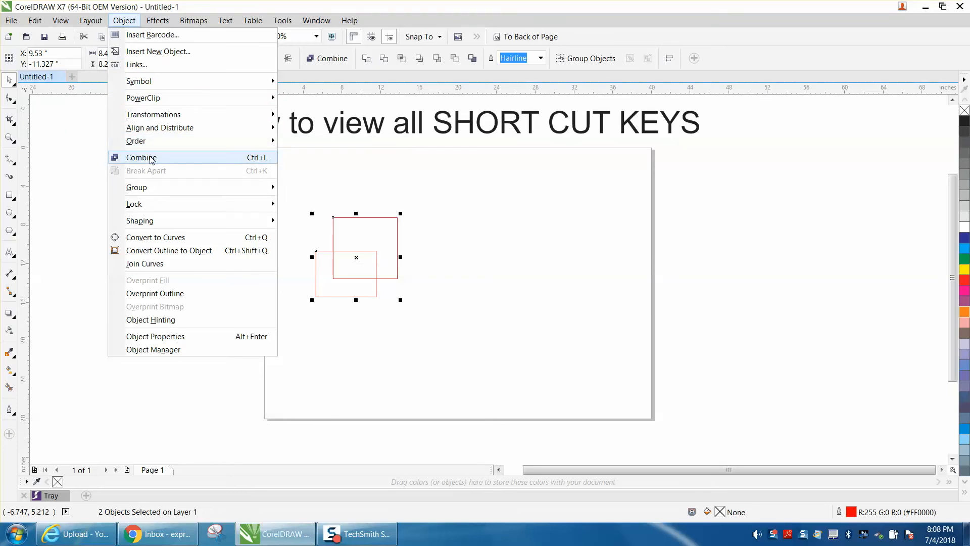
mouse_move(324, 166)
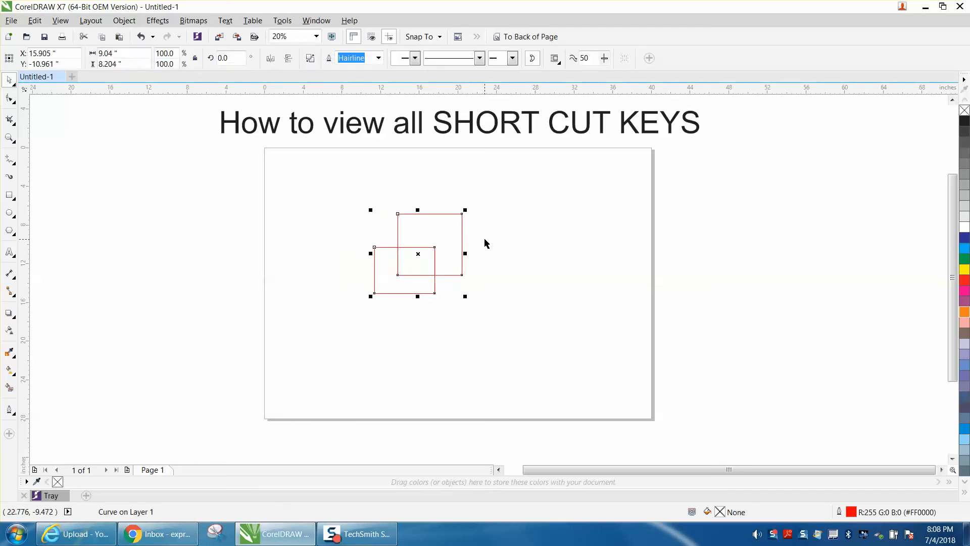
mouse_move(469, 232)
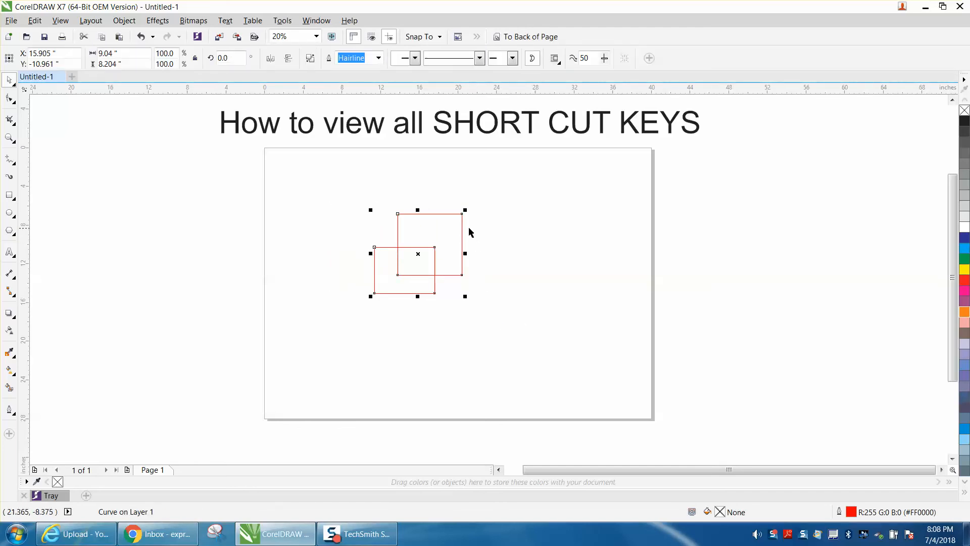
mouse_move(491, 225)
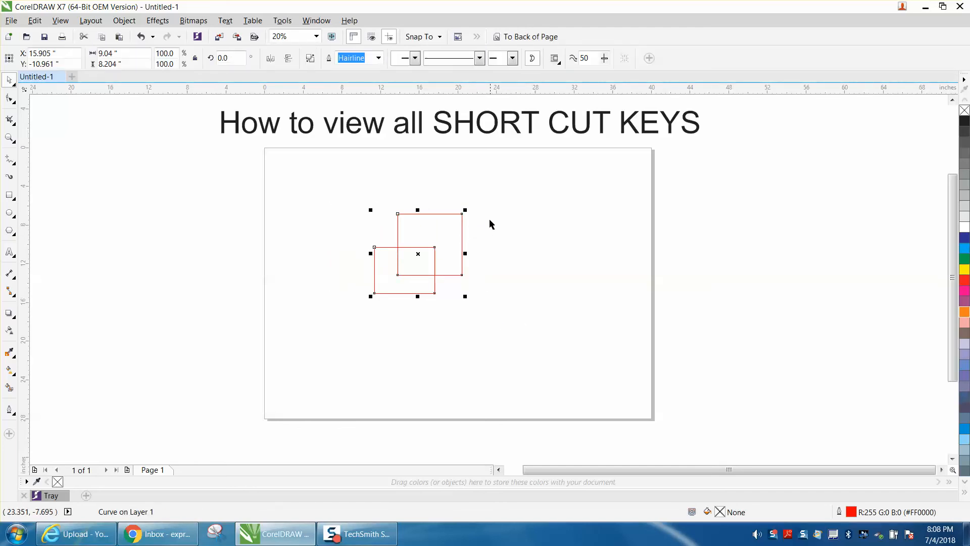
Show the full Shortcut Keys table via Tools > Customization > Commands > View All
left_click(282, 20)
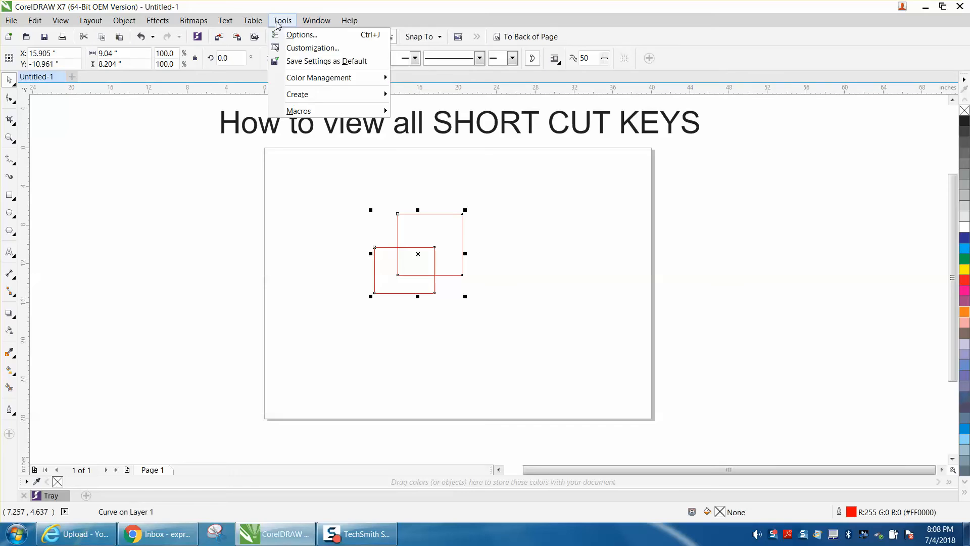
left_click(312, 48)
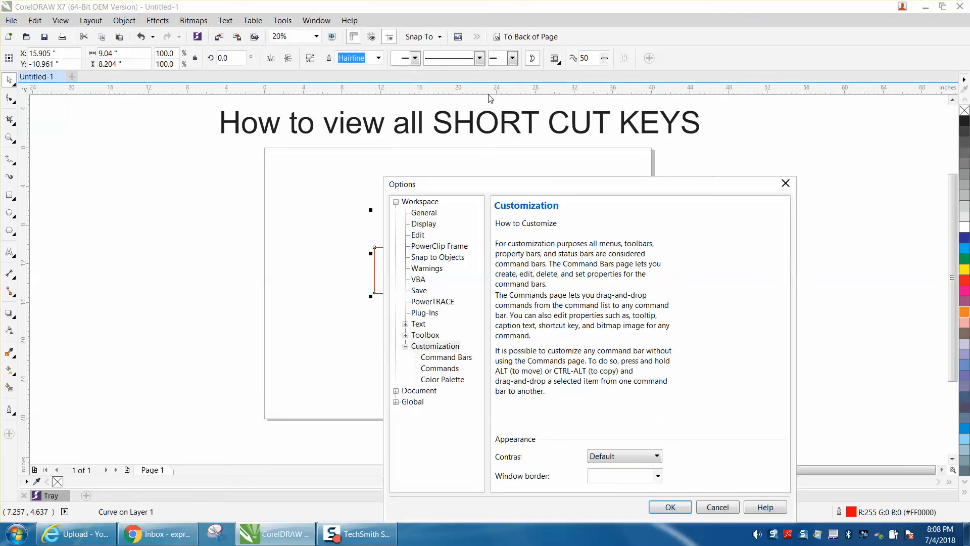
left_click(439, 368)
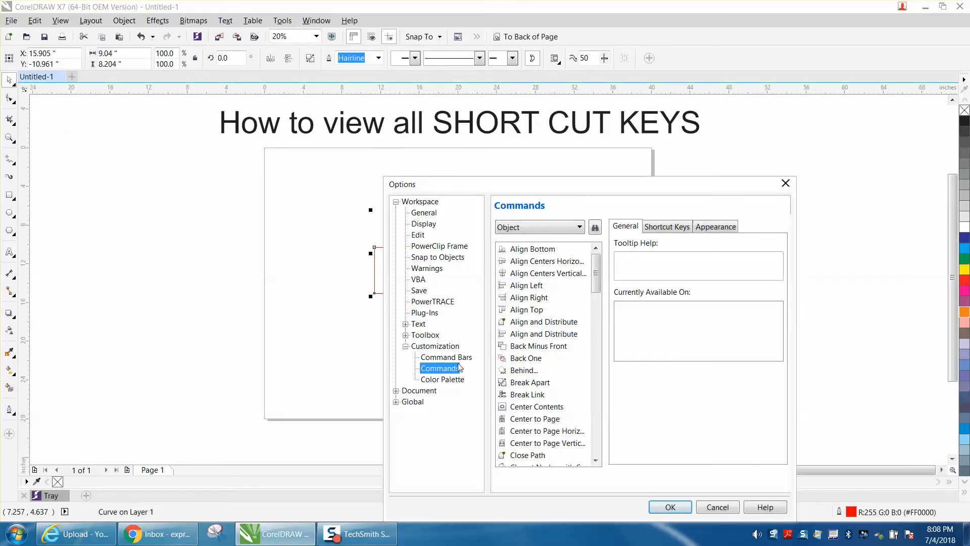
left_click(666, 226)
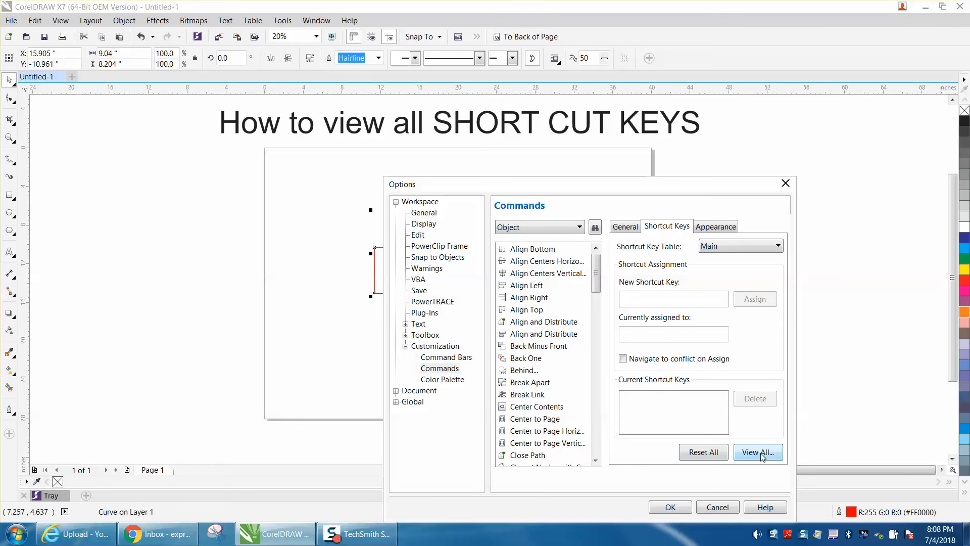
left_click(757, 452)
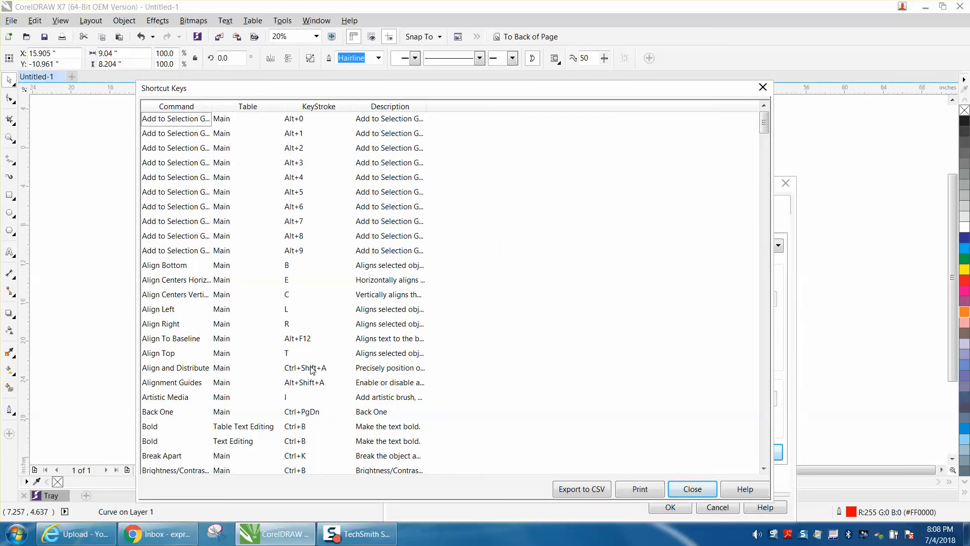
mouse_move(370, 141)
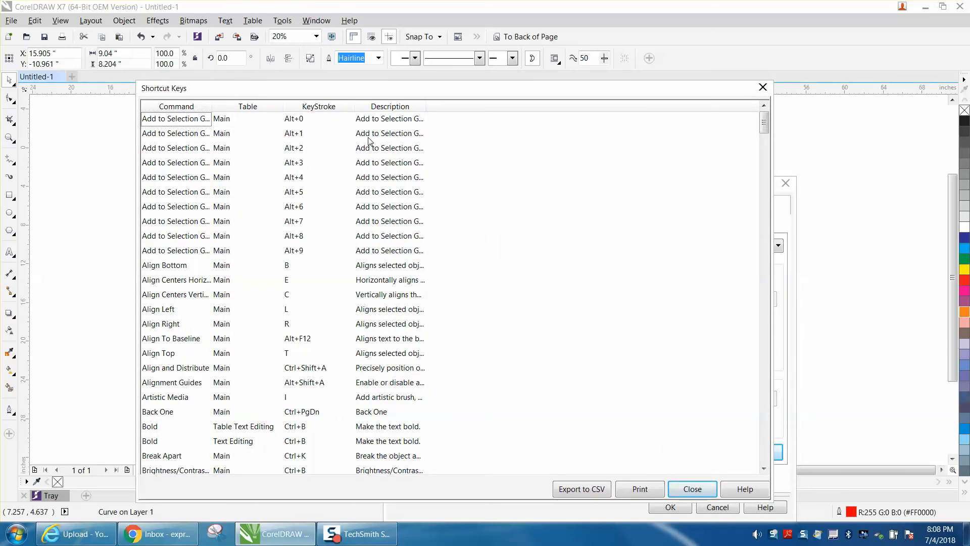
mouse_move(399, 297)
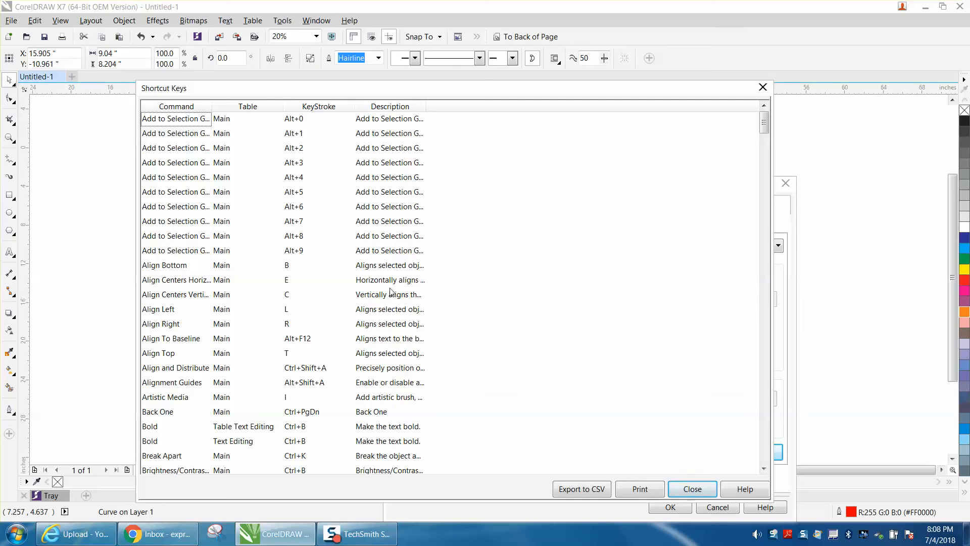
mouse_move(263, 249)
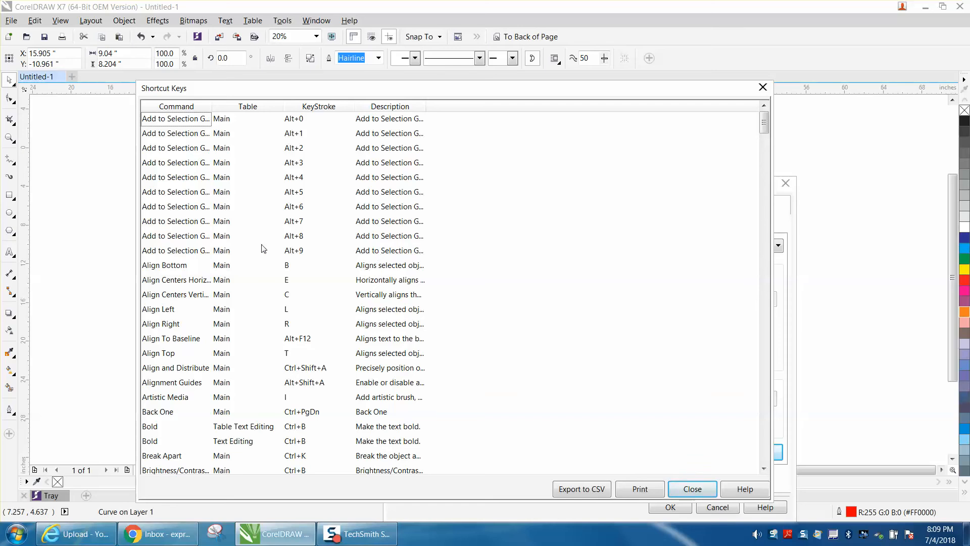
mouse_move(235, 370)
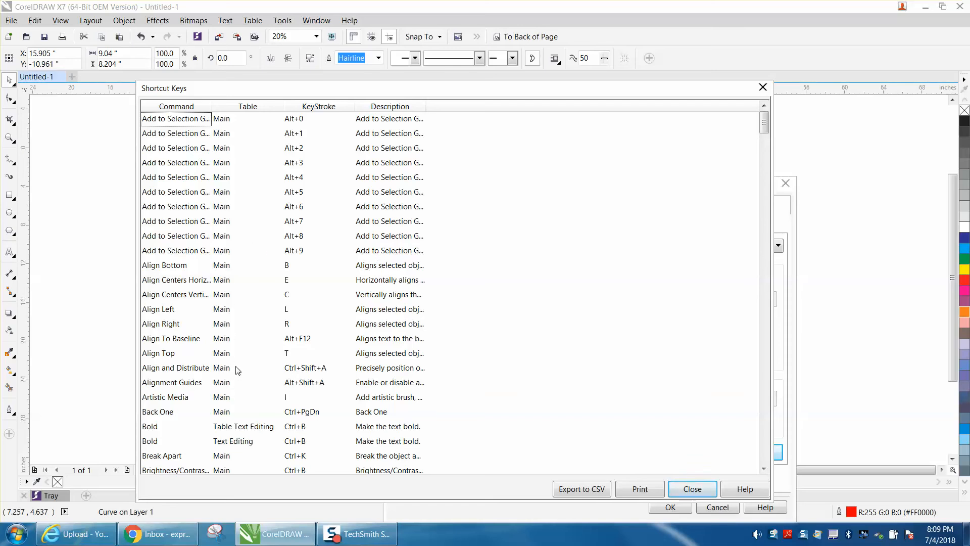
Scroll the shortcut list down to Center to Page (P), then close it
scroll("down", 3)
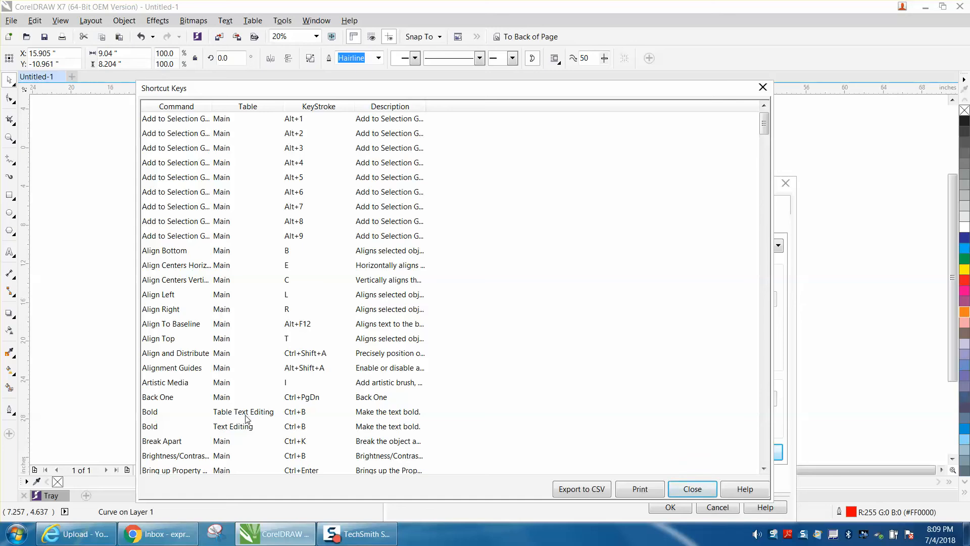
mouse_move(233, 426)
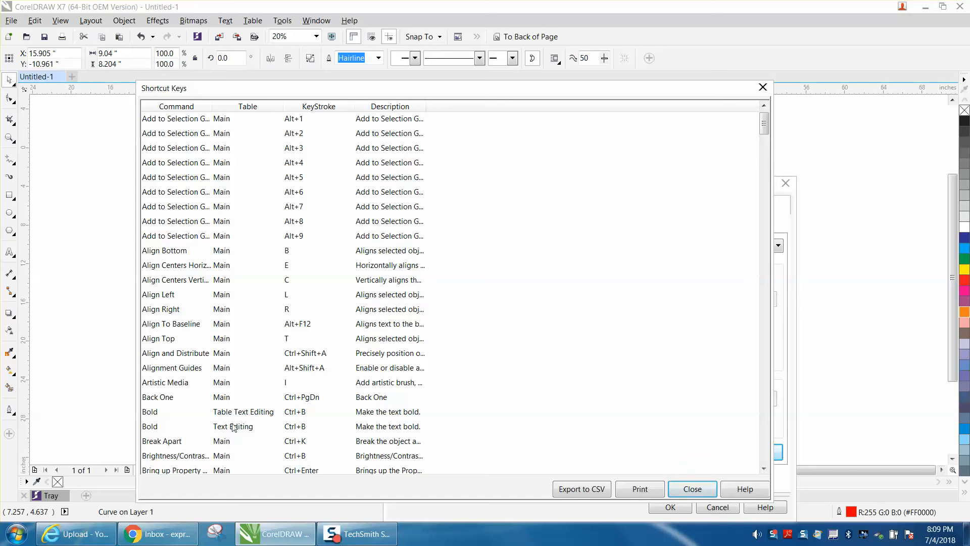
mouse_move(256, 423)
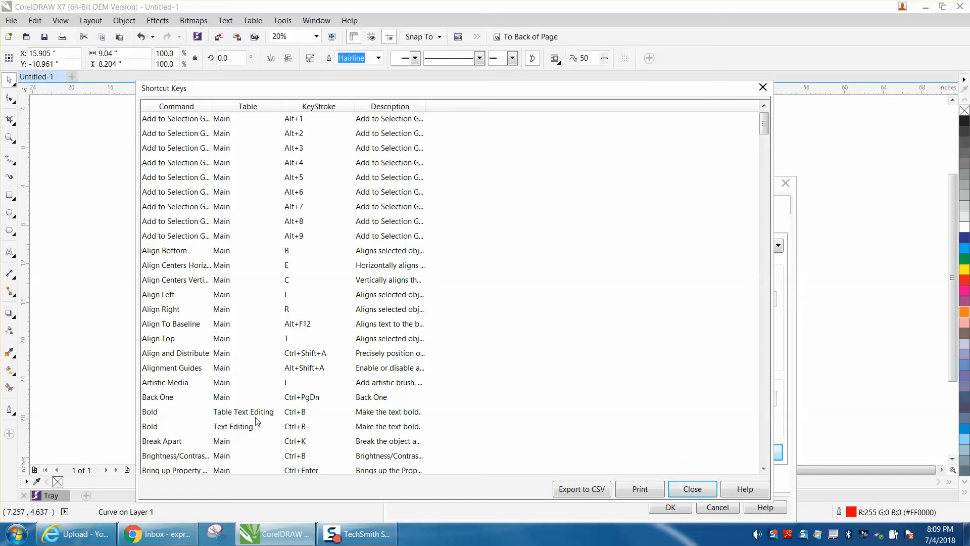
scroll("down", 3)
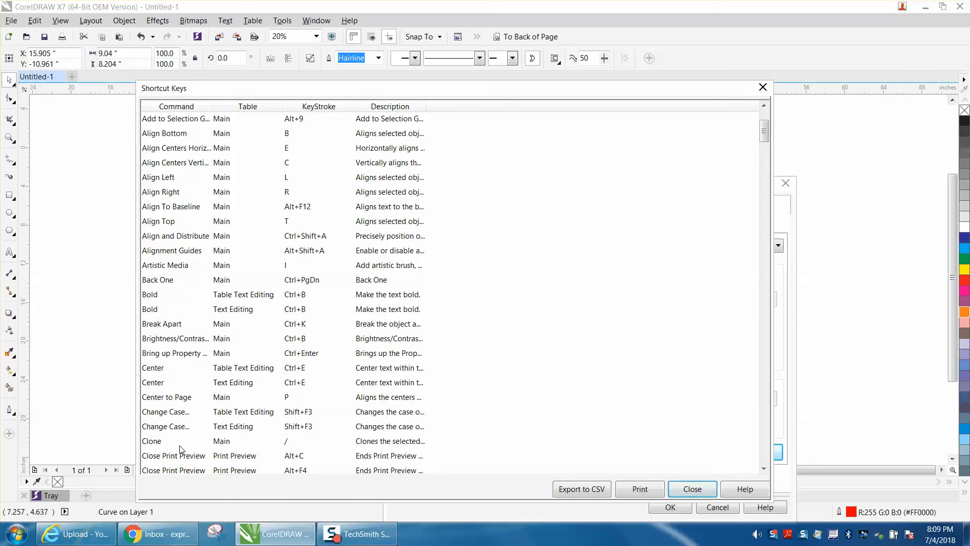
mouse_move(155, 444)
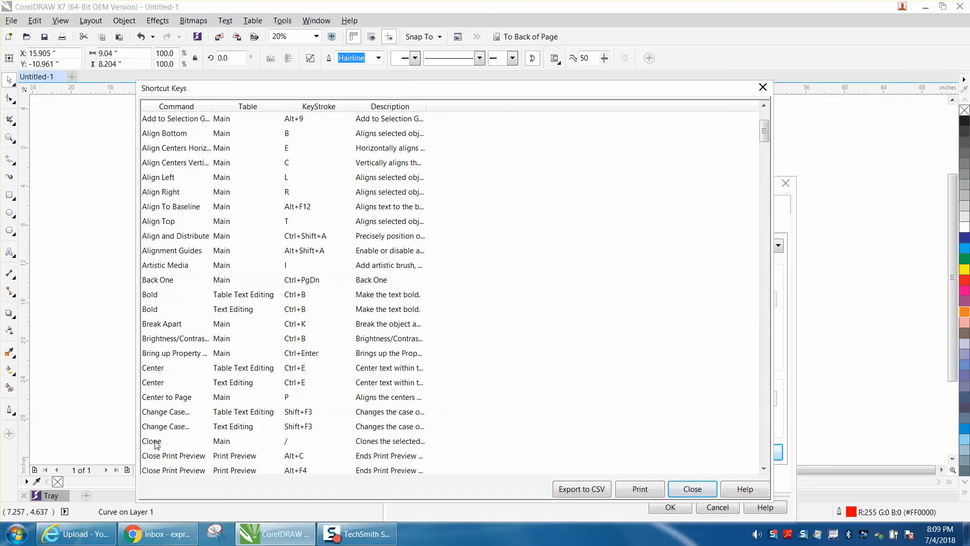
mouse_move(288, 445)
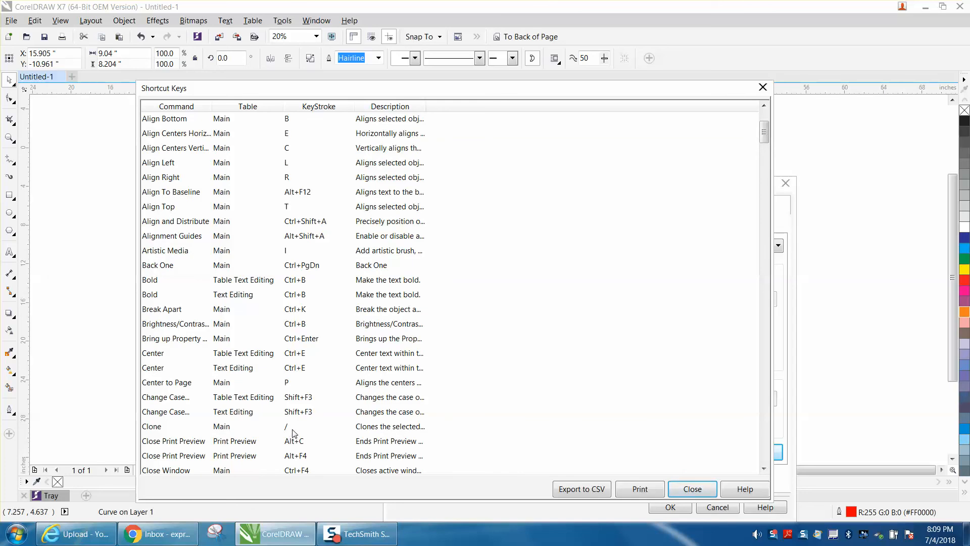
mouse_move(764, 131)
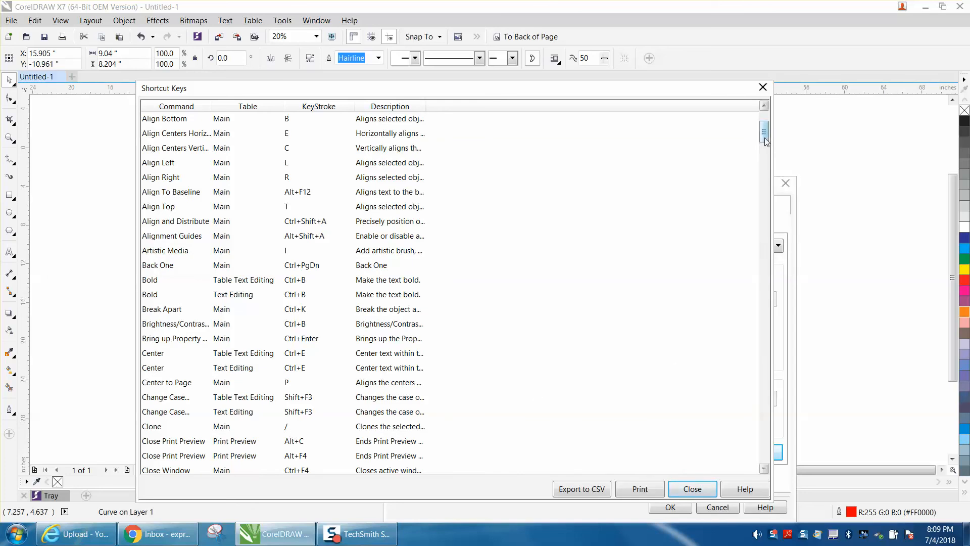
scroll("down", 3)
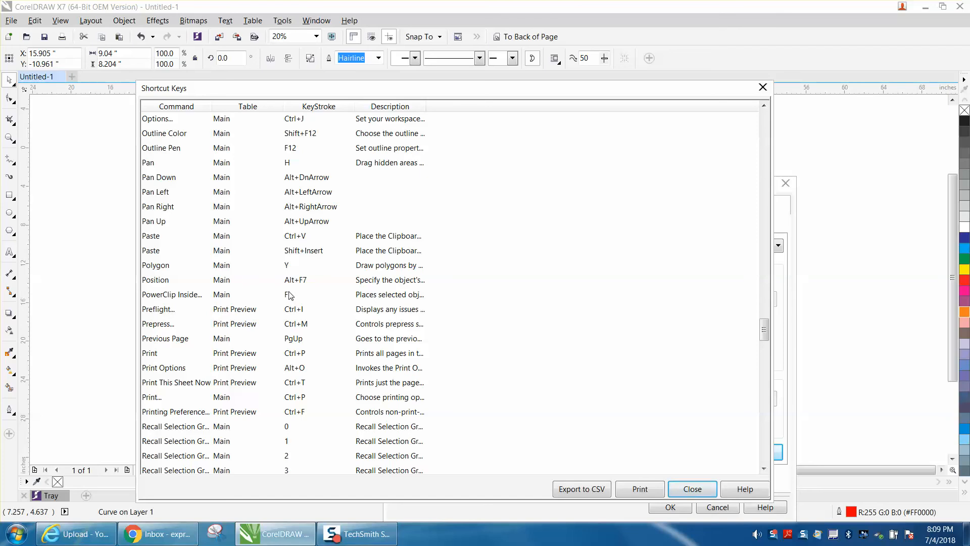
mouse_move(288, 297)
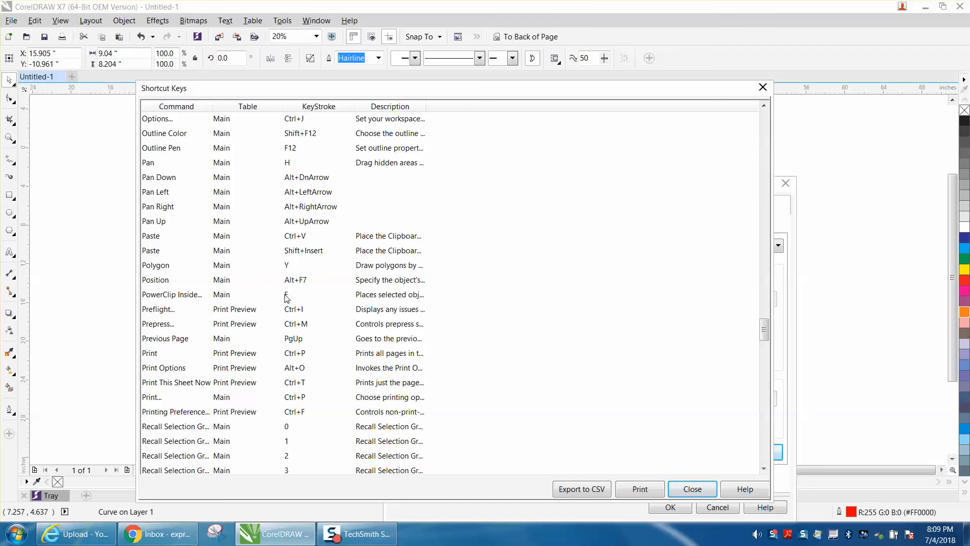
mouse_move(424, 225)
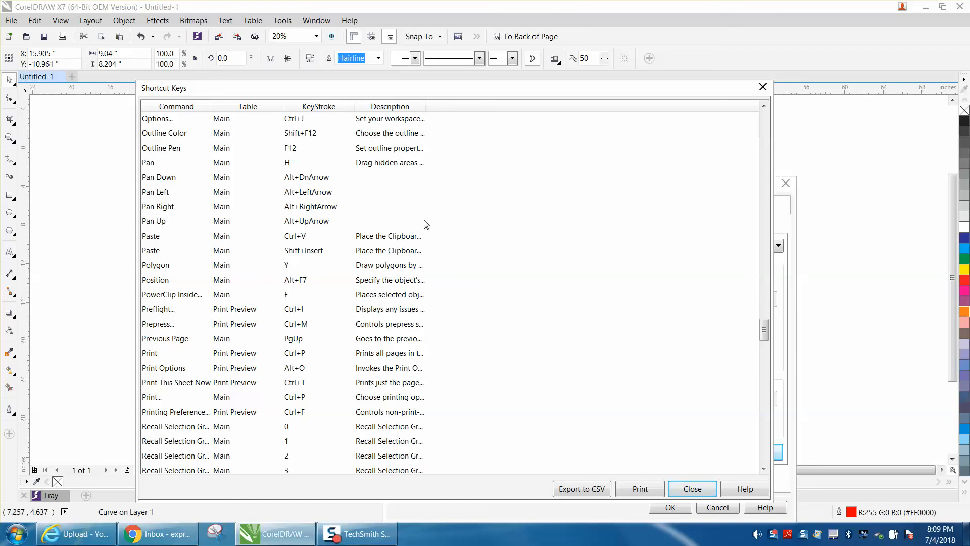
mouse_move(385, 210)
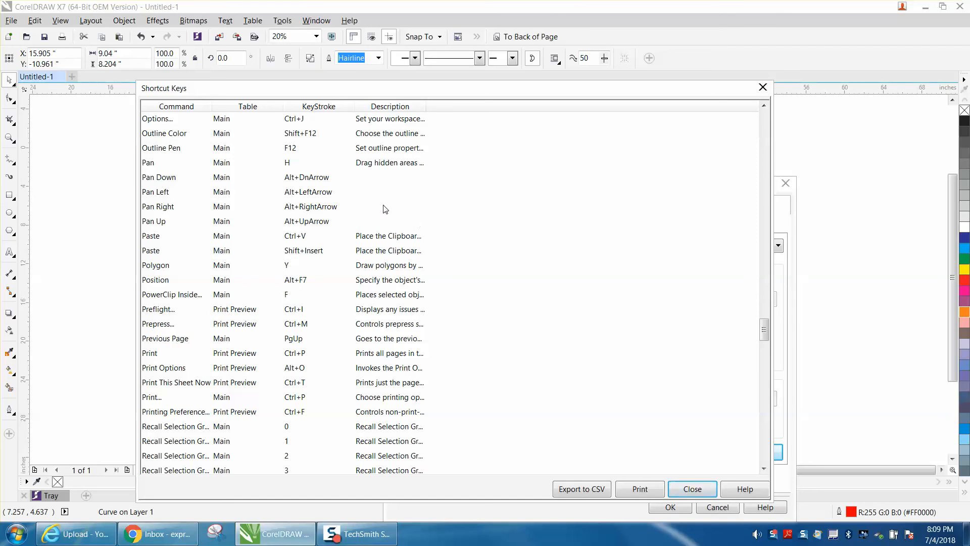
mouse_move(707, 489)
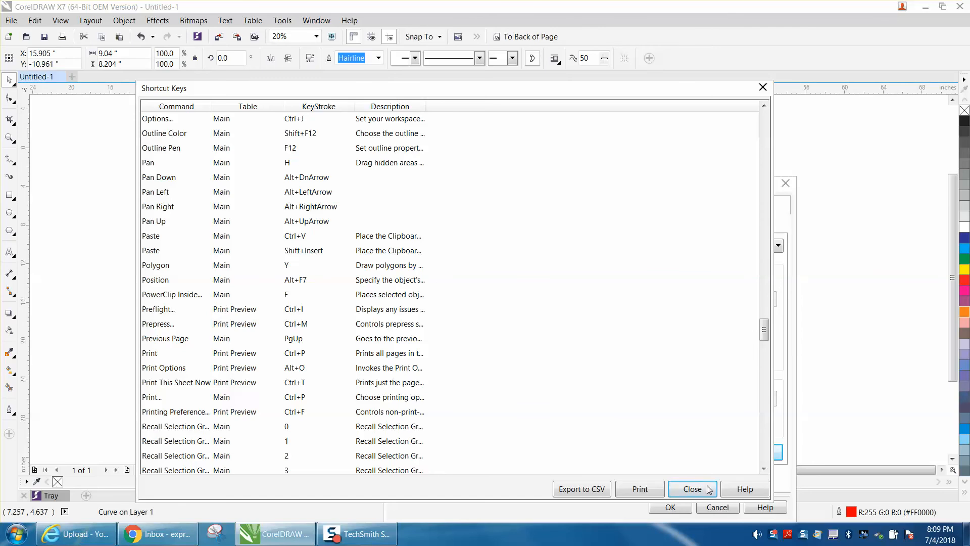
left_click(691, 489)
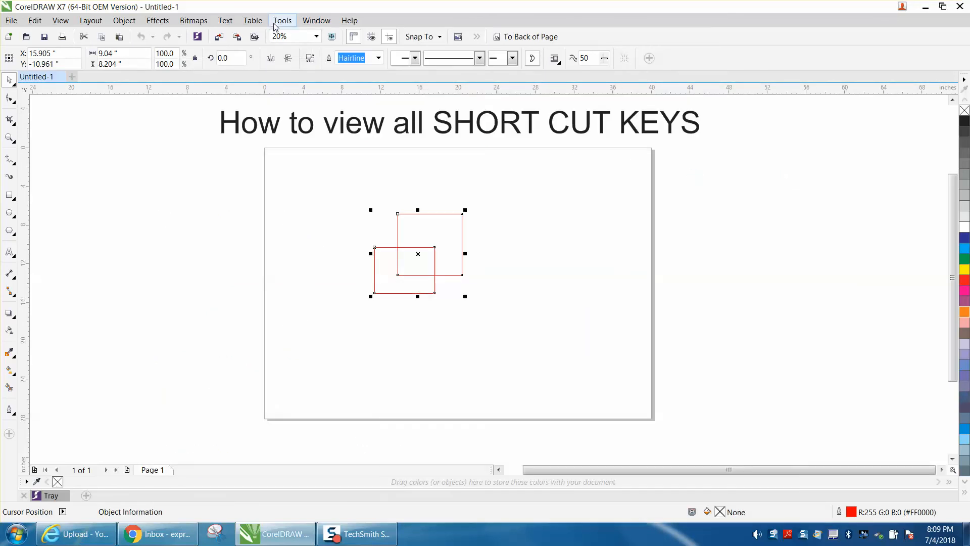
Reopen the full Shortcut Keys table from Options > Customization > Commands > View All
left_click(282, 20)
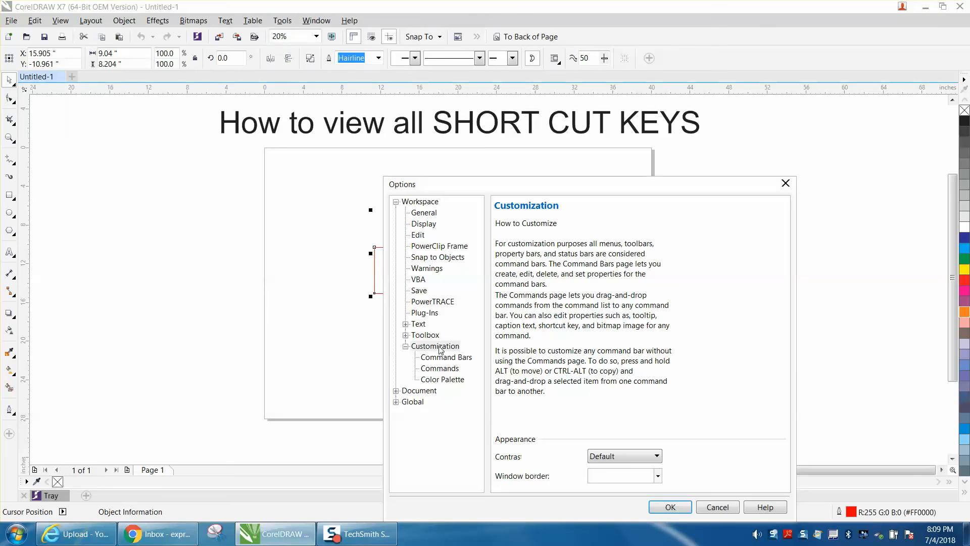
left_click(439, 368)
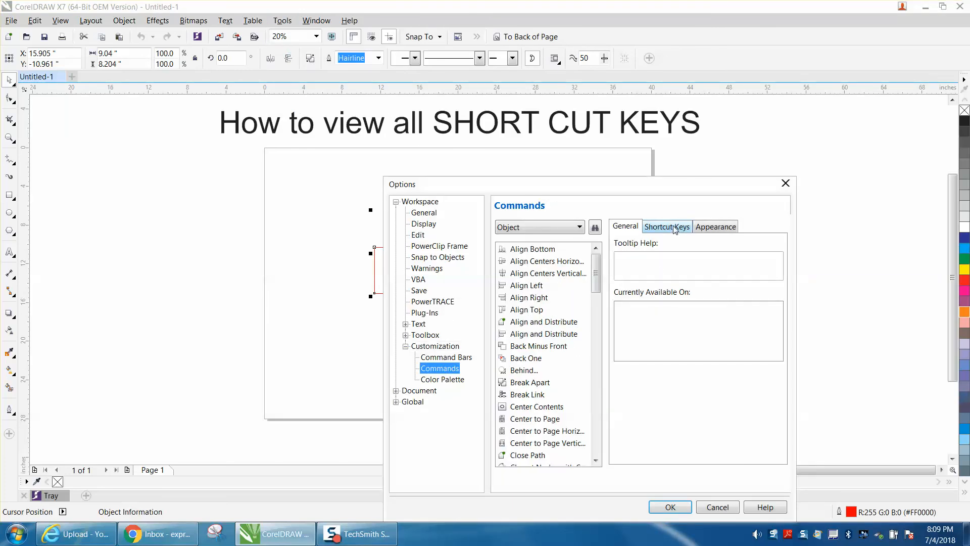
left_click(665, 225)
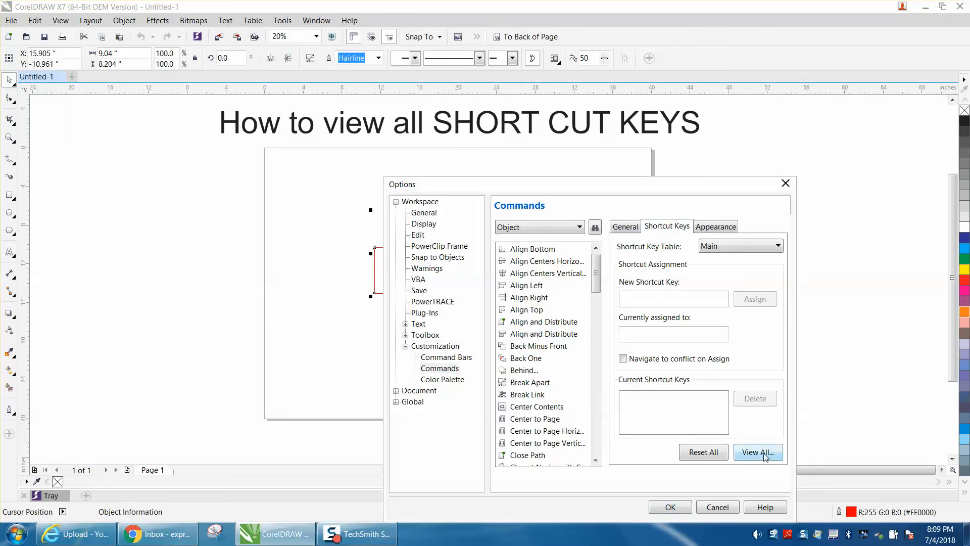
left_click(756, 452)
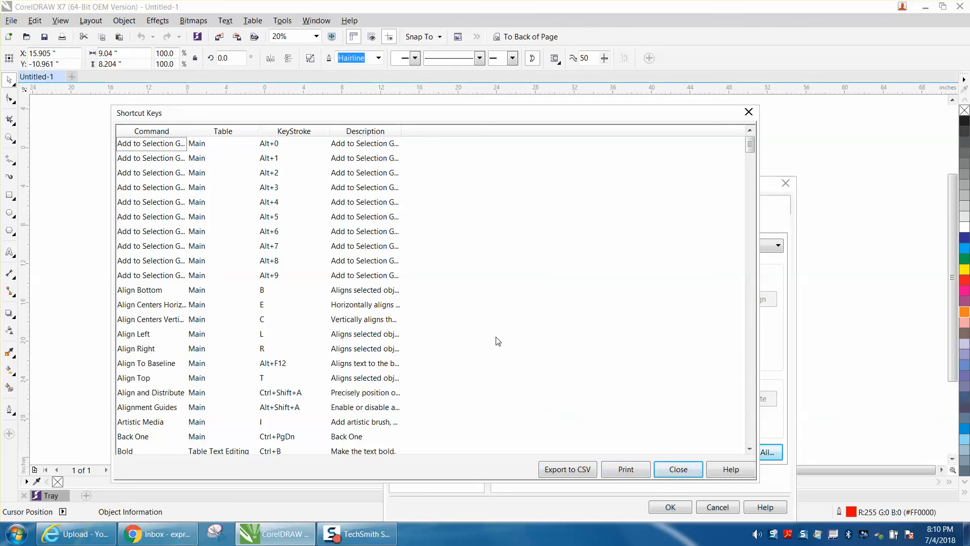
Scroll the shortcut list and widen the Description column to read full command descriptions
scroll("down", 3)
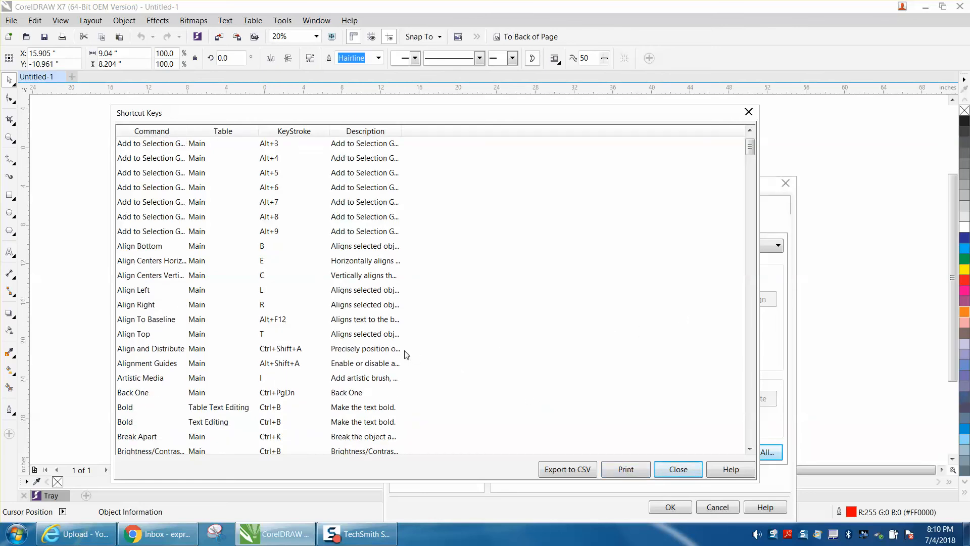
scroll("down", 3)
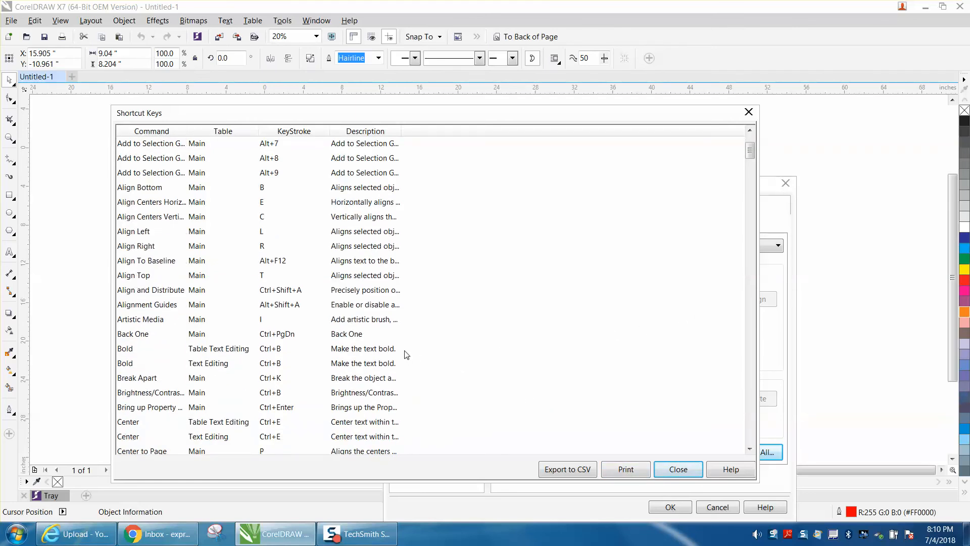
scroll("down", 3)
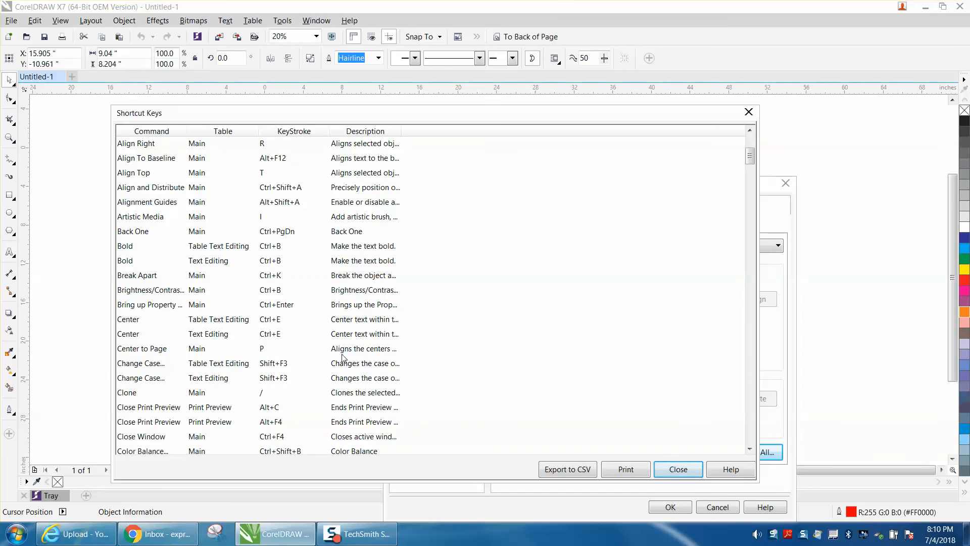
mouse_move(260, 351)
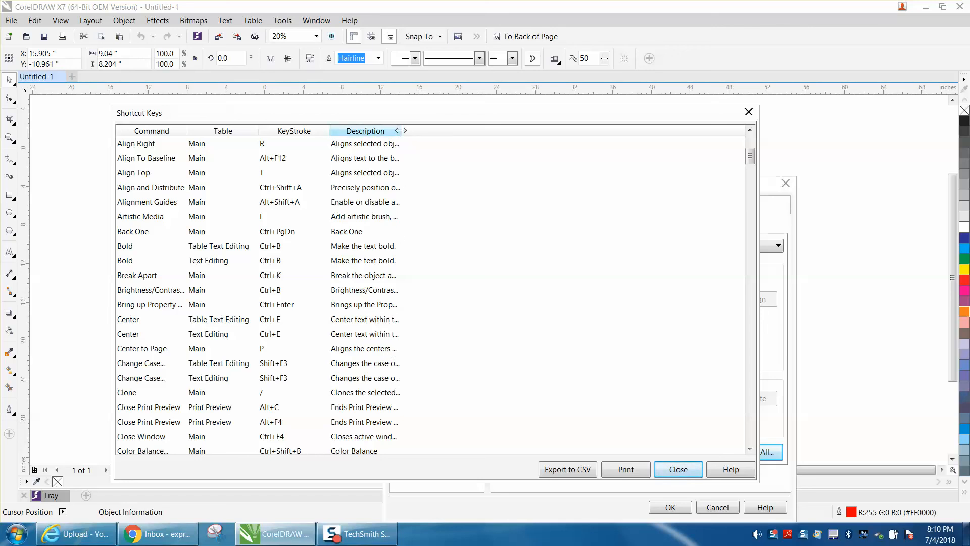
left_click_drag(400, 130, 481, 132)
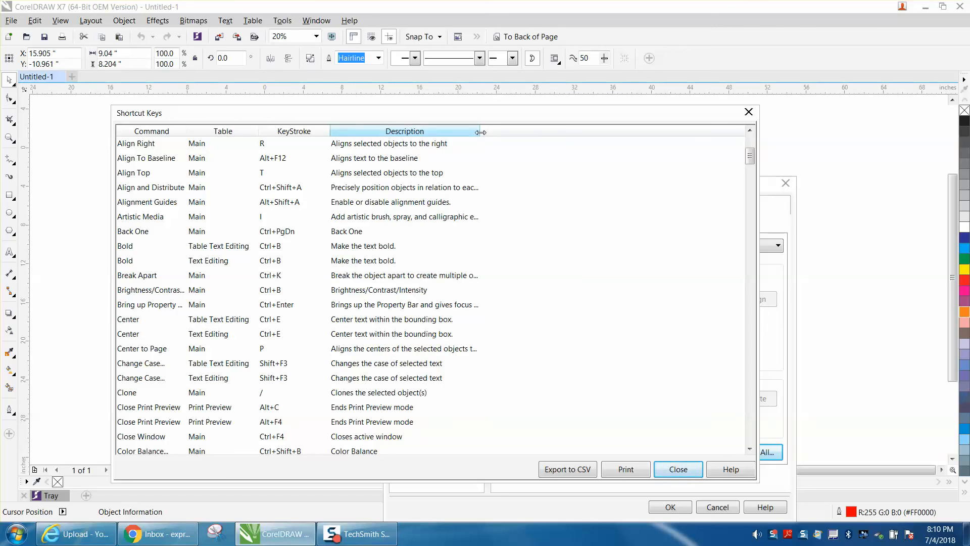
left_click_drag(481, 131, 606, 131)
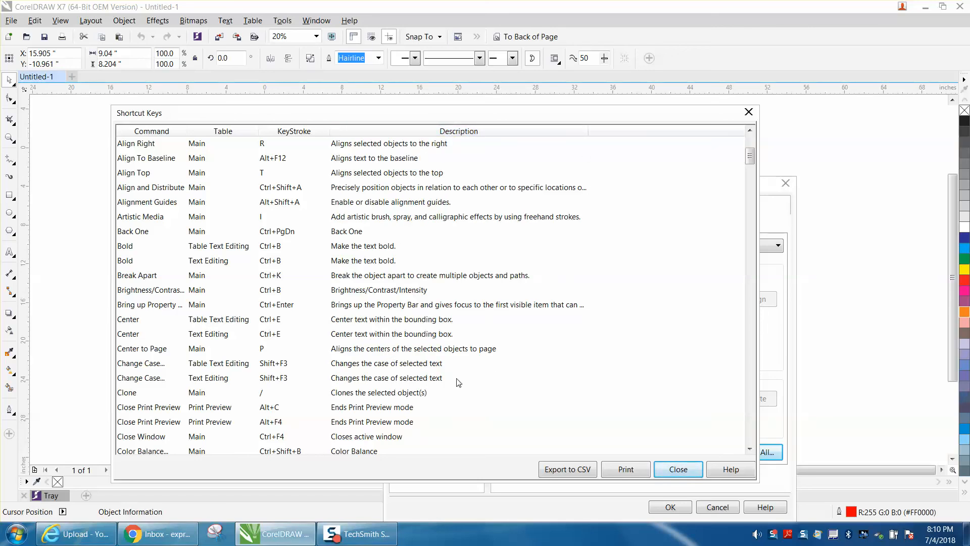
mouse_move(372, 358)
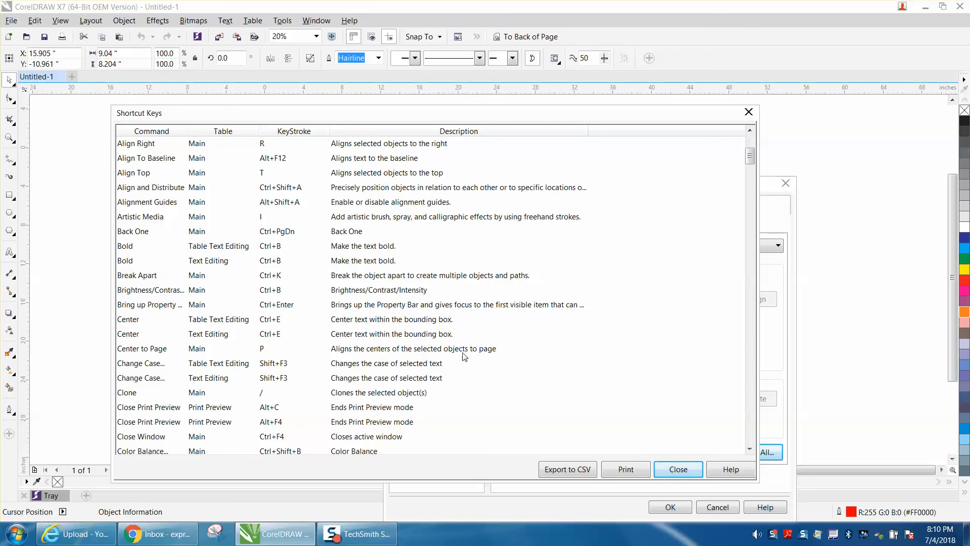
Close the shortcut list and Options, then delete the two overlapping squares
left_click(677, 469)
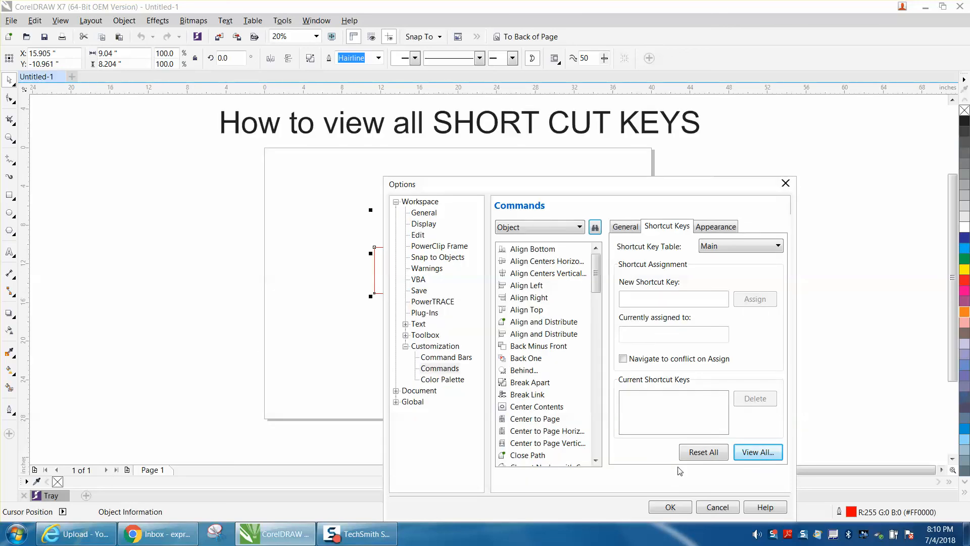
left_click(718, 507)
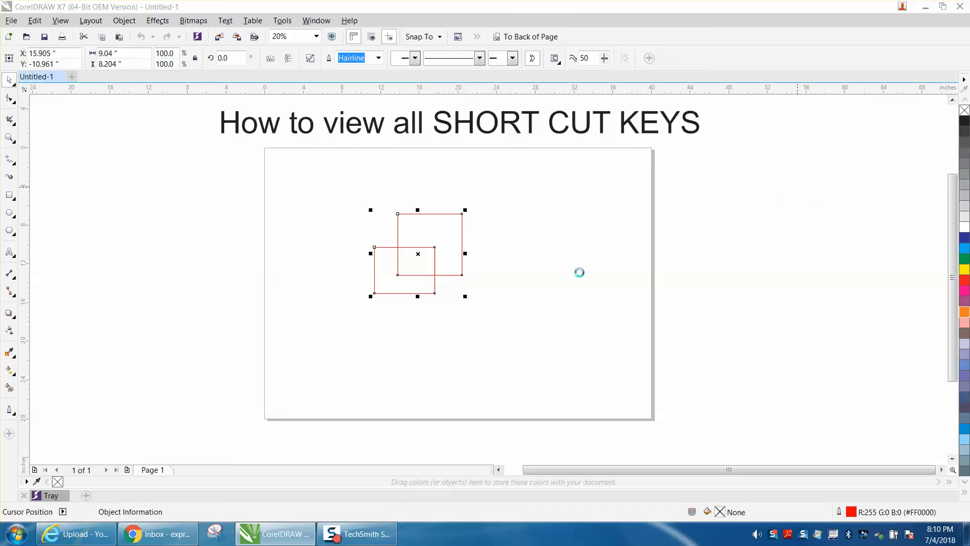
mouse_move(331, 209)
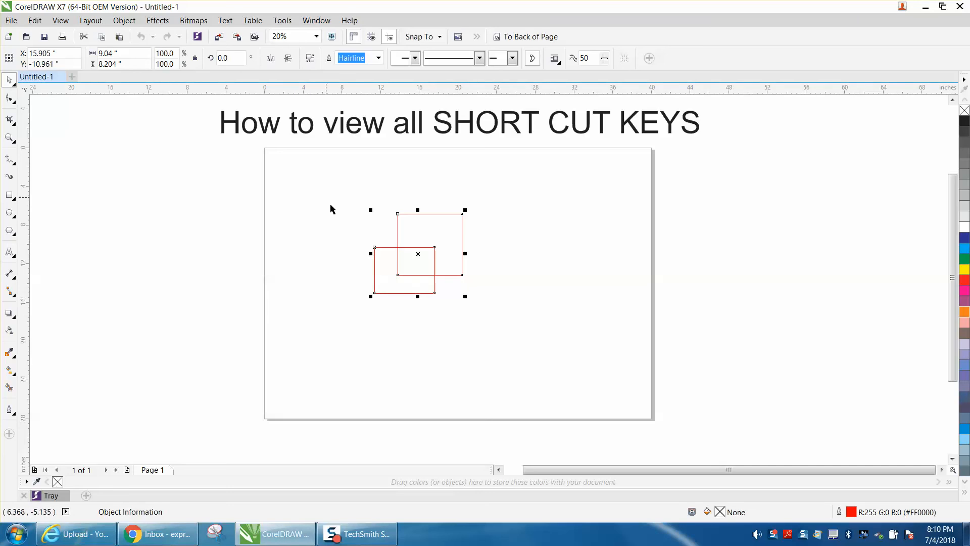
key("Delete")
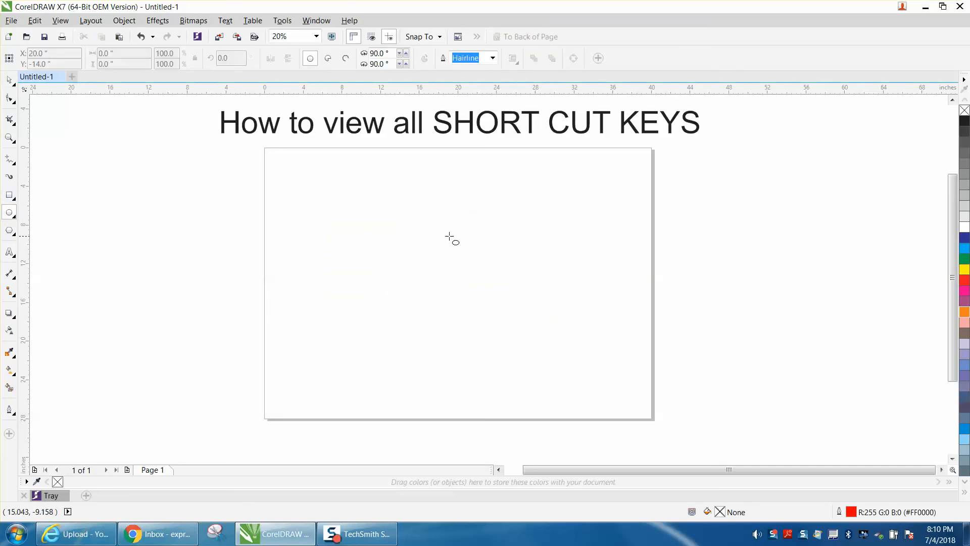
Draw an oval, delete it, then draw a perfect circle near the page centre
left_click_drag(418, 232, 526, 318)
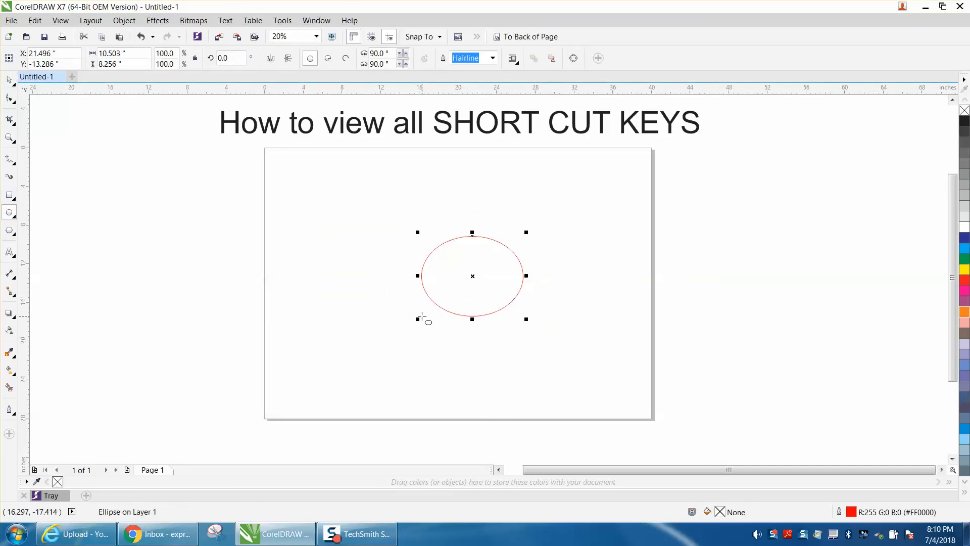
key("Delete")
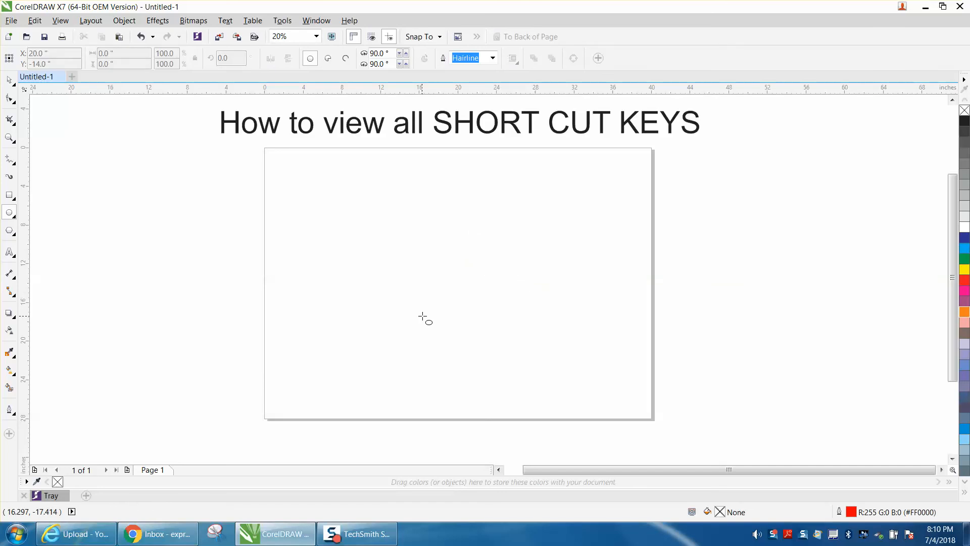
left_click_drag(422, 317, 440, 334)
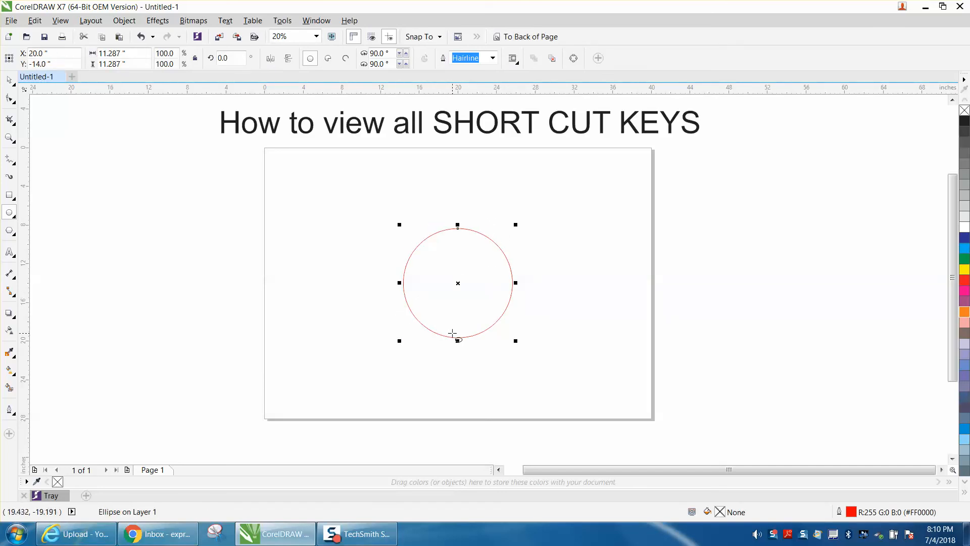
mouse_move(489, 291)
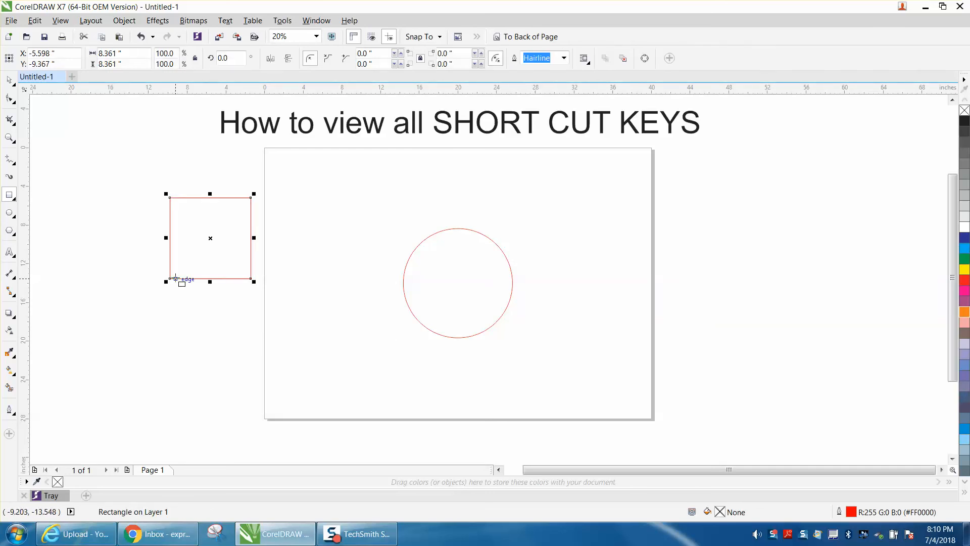
Draw a square left of the page and centre it on the page with P
left_click_drag(210, 238, 457, 282)
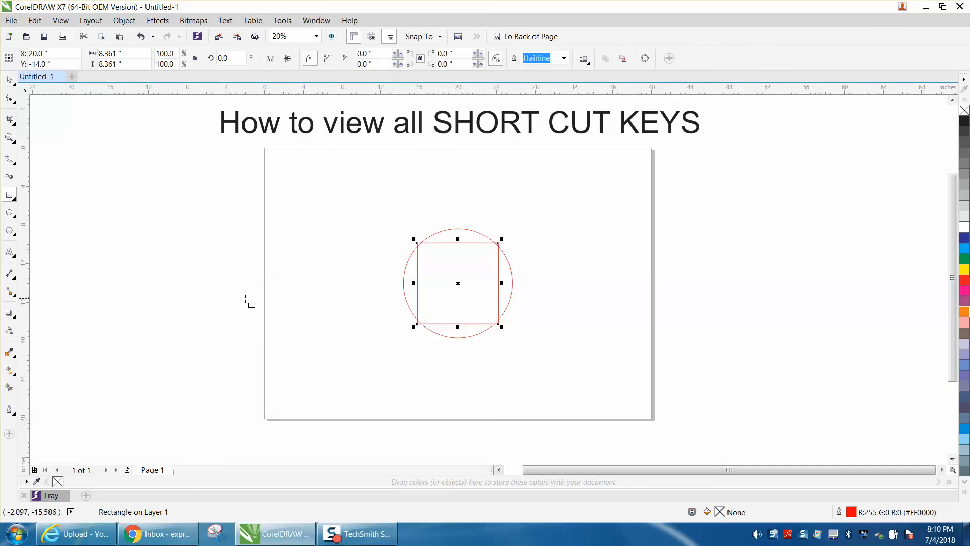
mouse_move(321, 305)
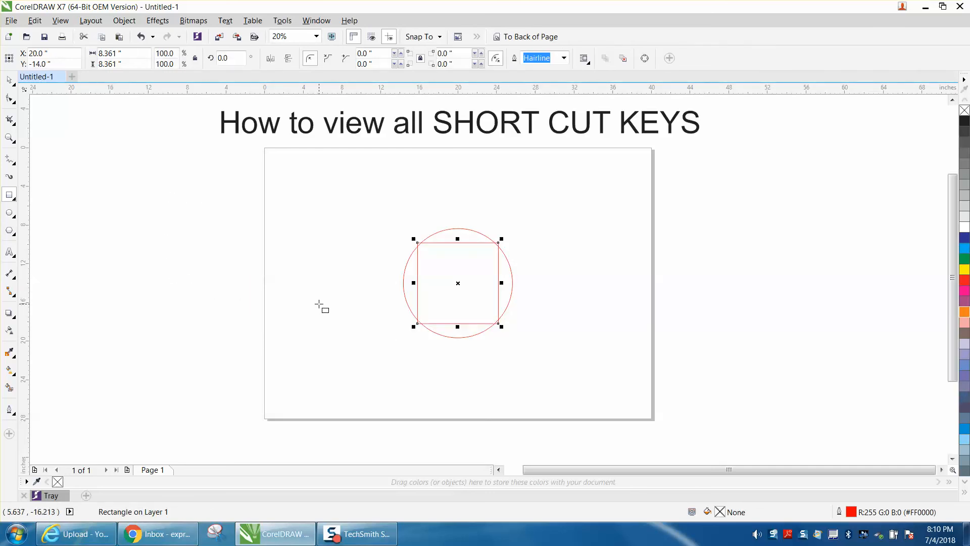